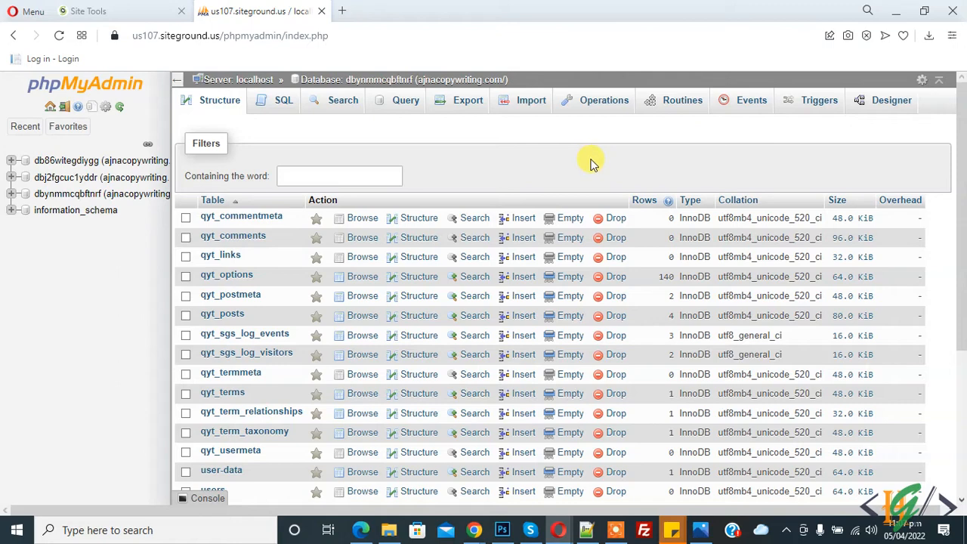
pyautogui.moveTo(562, 165)
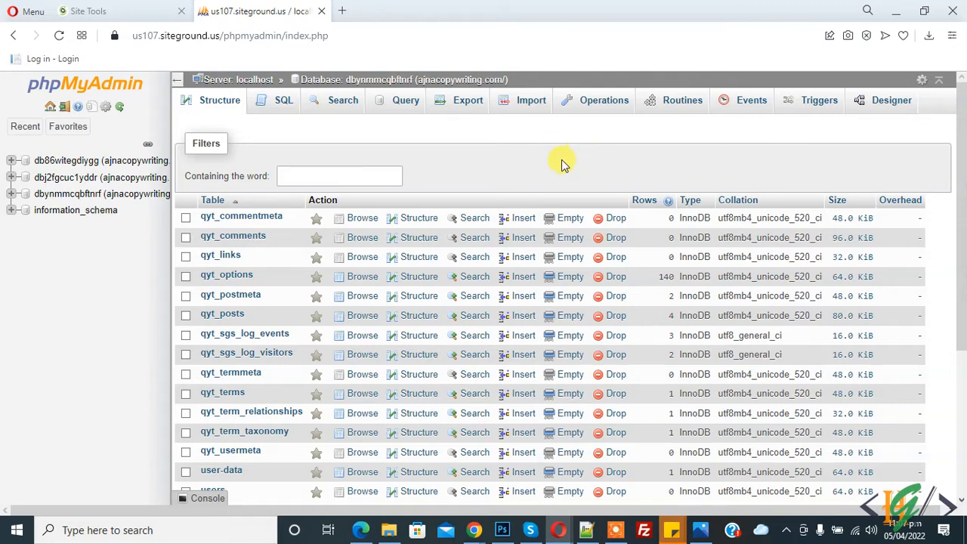
# - Fill the Create table form with name 'student' and 3 columns
pyautogui.scroll(-3)
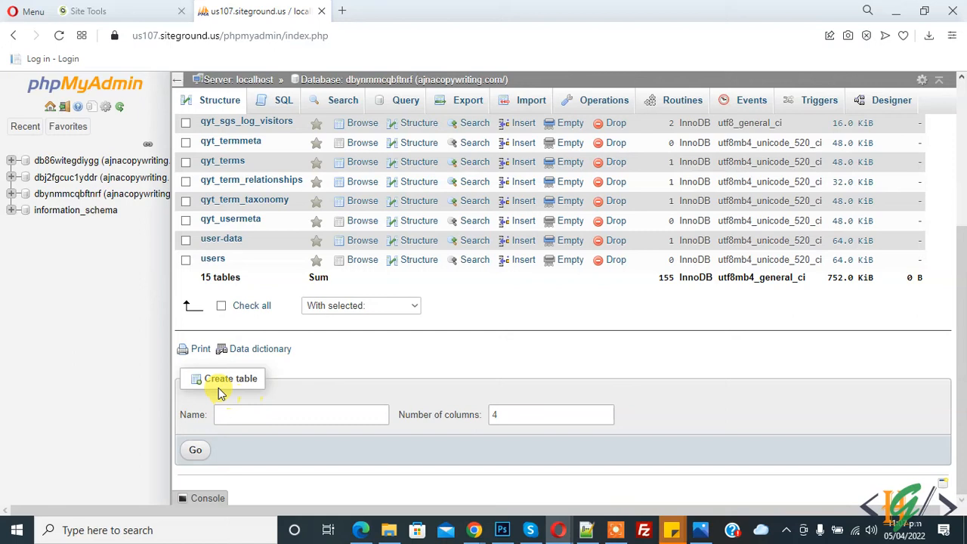
pyautogui.write('student')
pyautogui.write('3')
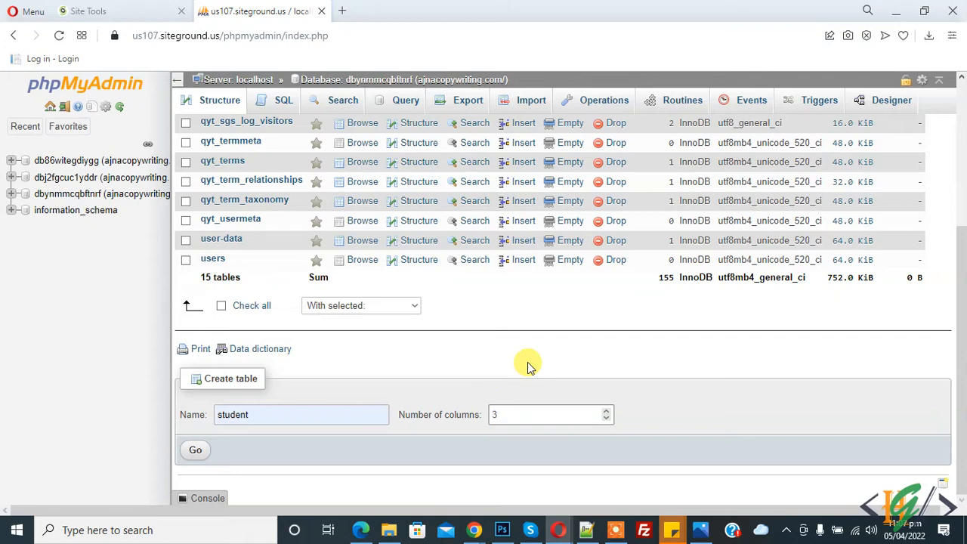
pyautogui.click(550, 414)
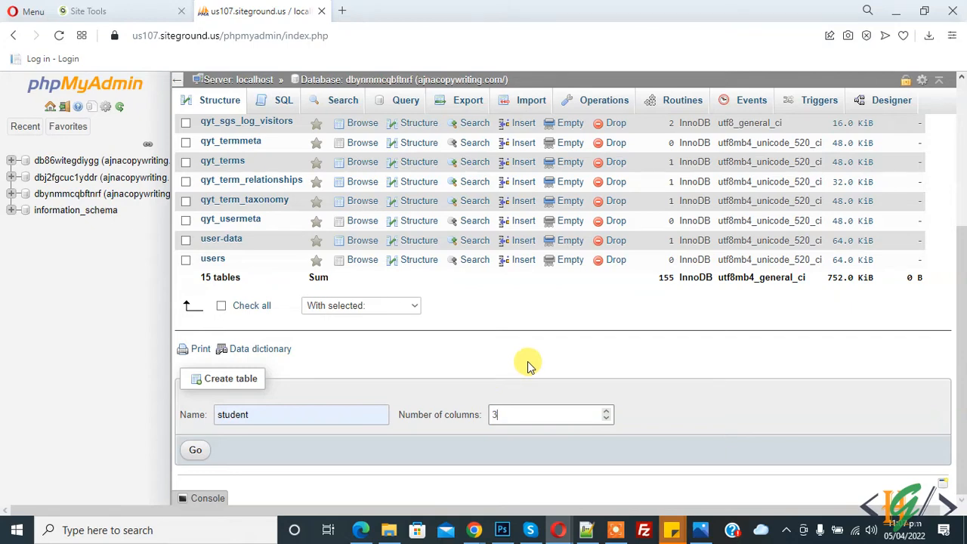
pyautogui.moveTo(396, 414)
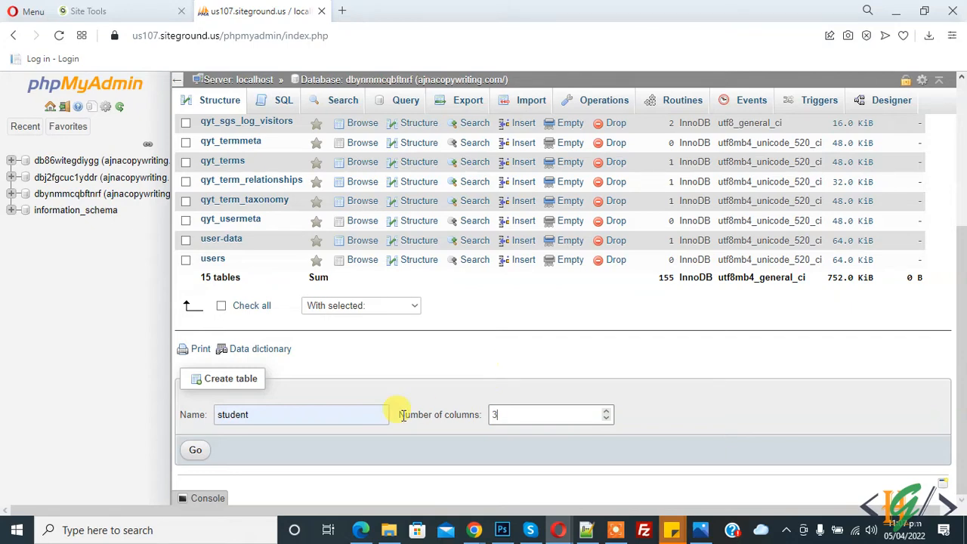
pyautogui.moveTo(447, 349)
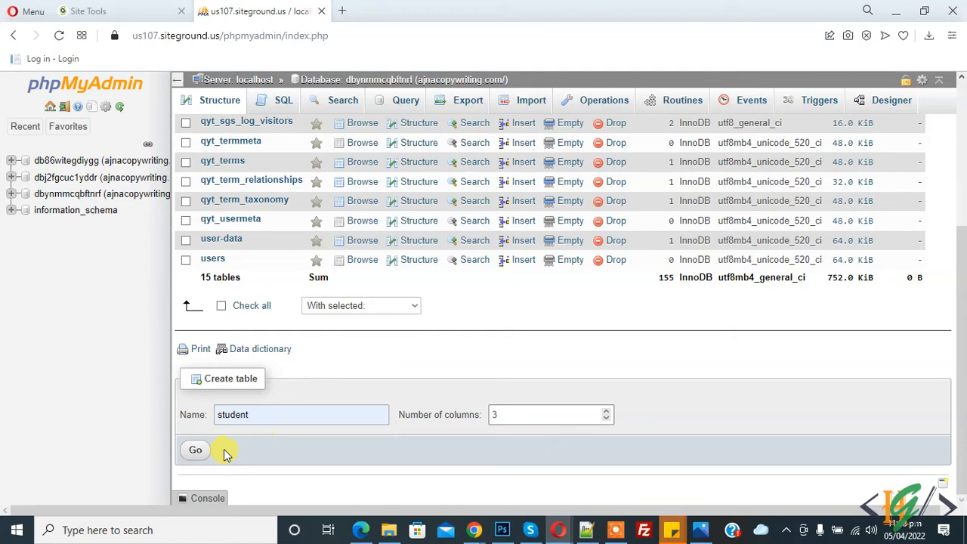
# - Define student_id INT(10) and student_name VARCHAR(50)
pyautogui.click(195, 450)
pyautogui.write('student_id')
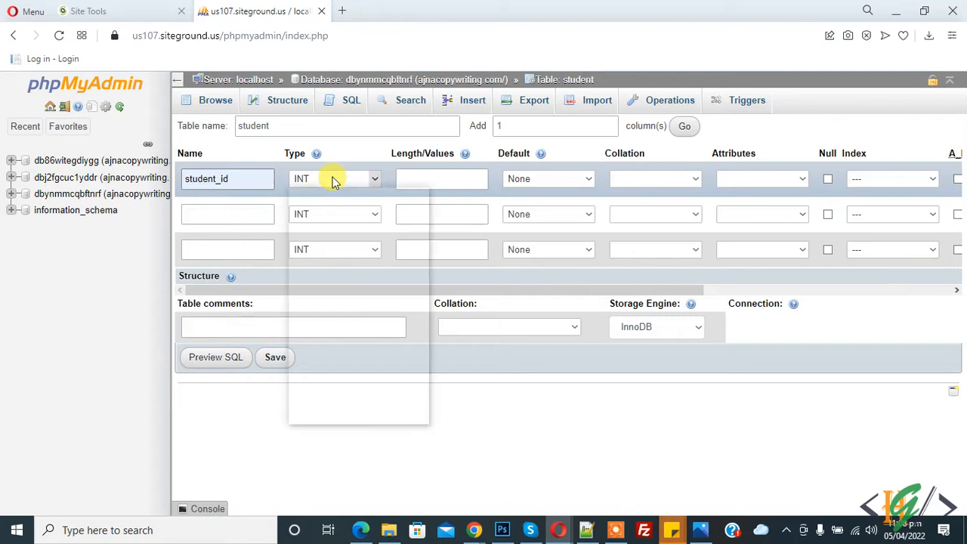
pyautogui.click(441, 178)
pyautogui.write('10')
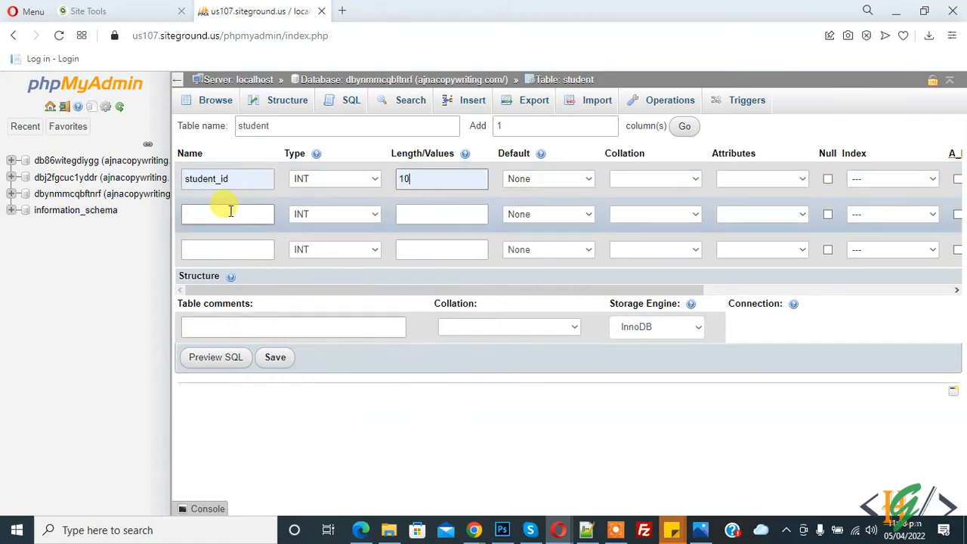
pyautogui.write('student_name')
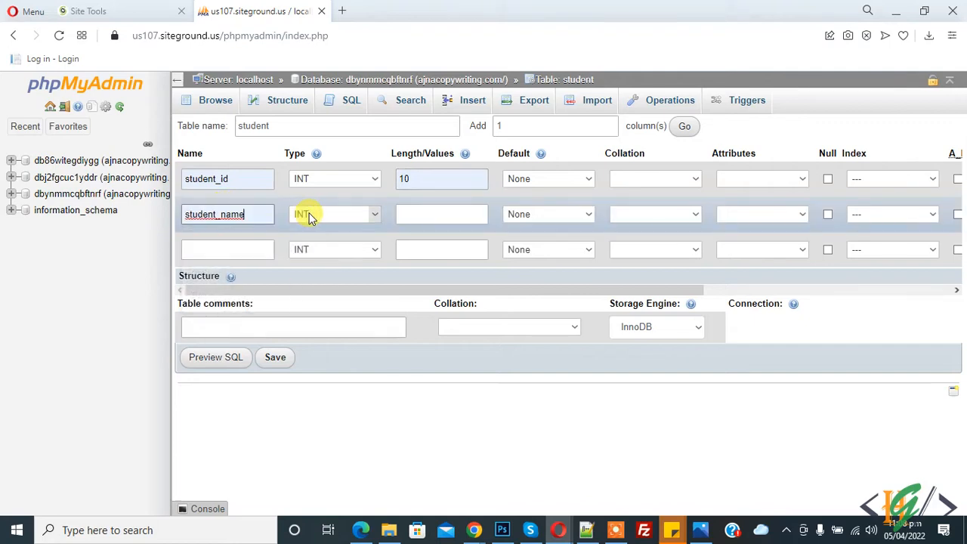
pyautogui.click(333, 215)
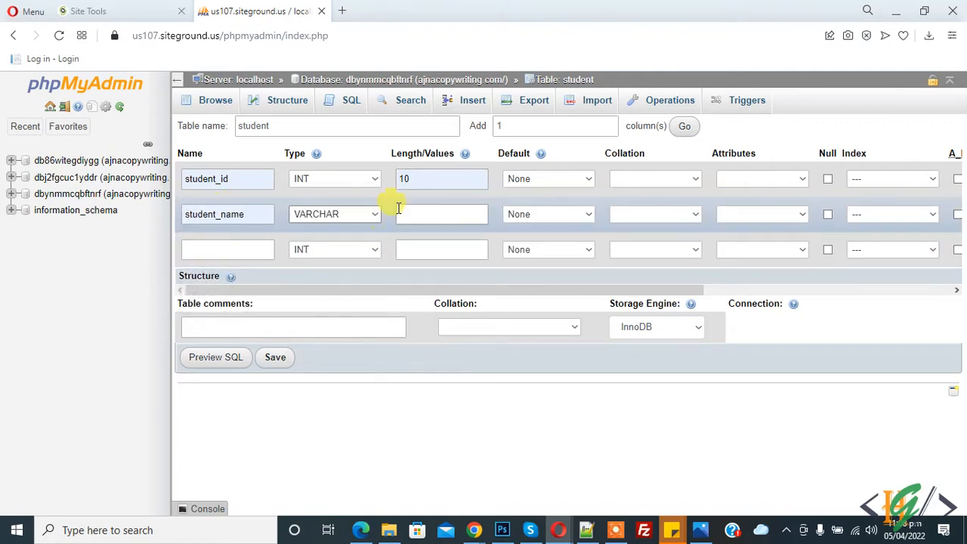
pyautogui.write('50')
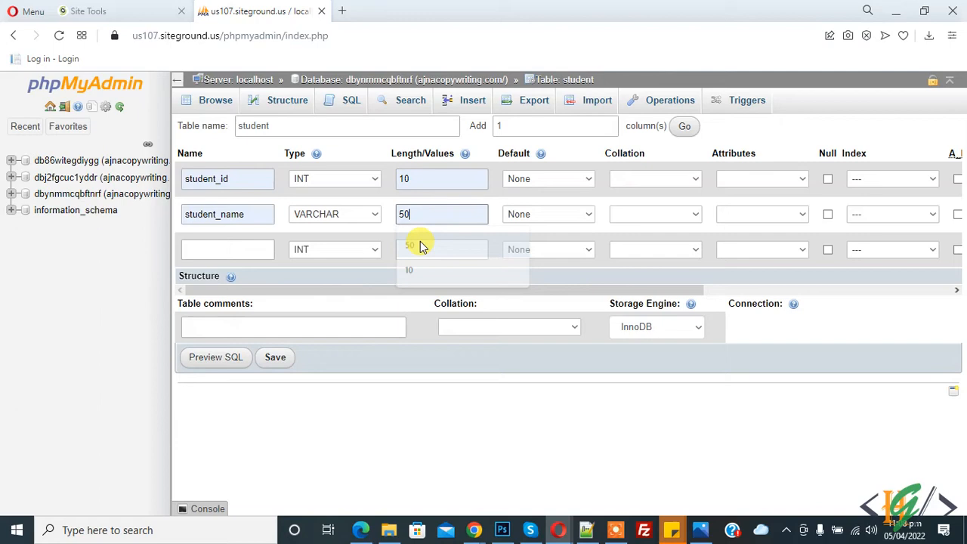
# - Add a Date column of type DATETIME defaulting to CURRENT_TIMESTAMP
pyautogui.write('Date')
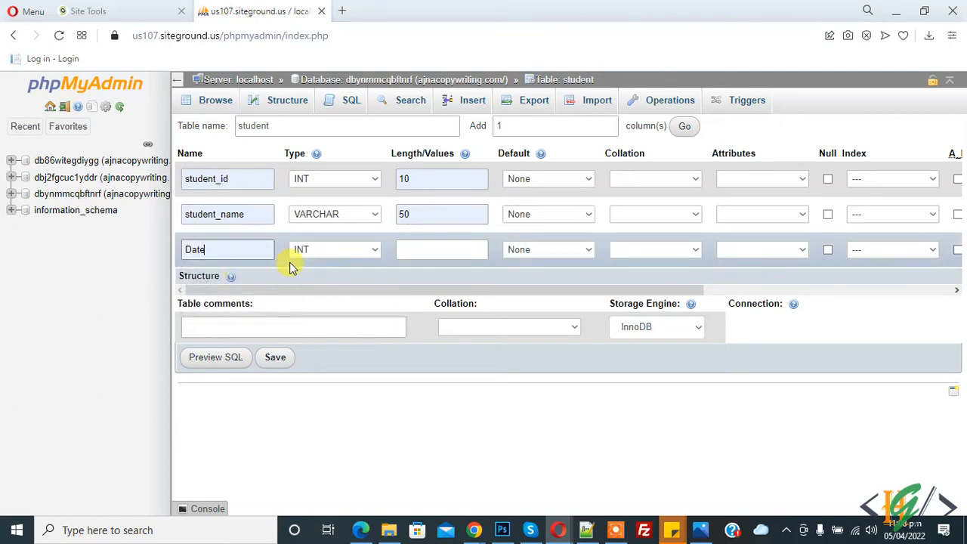
pyautogui.click(335, 249)
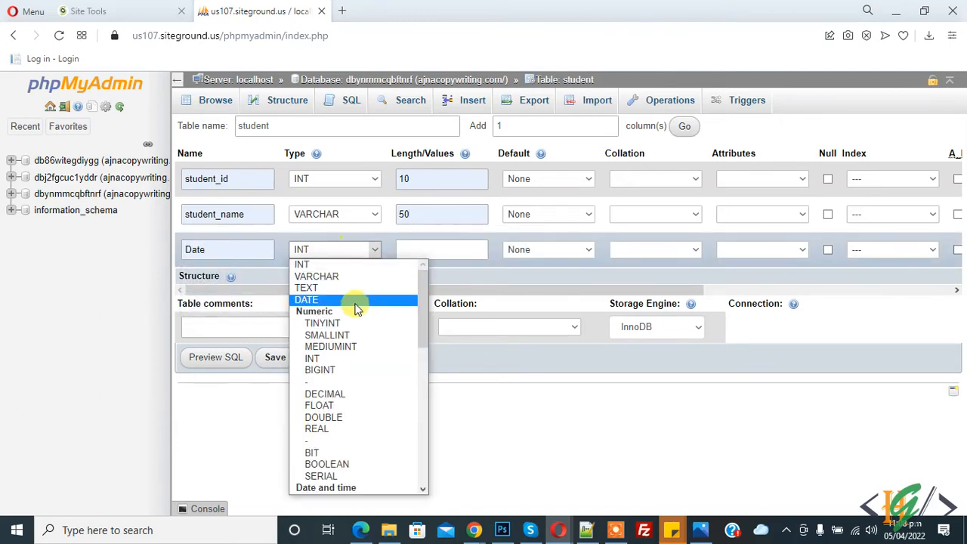
pyautogui.scroll(-3)
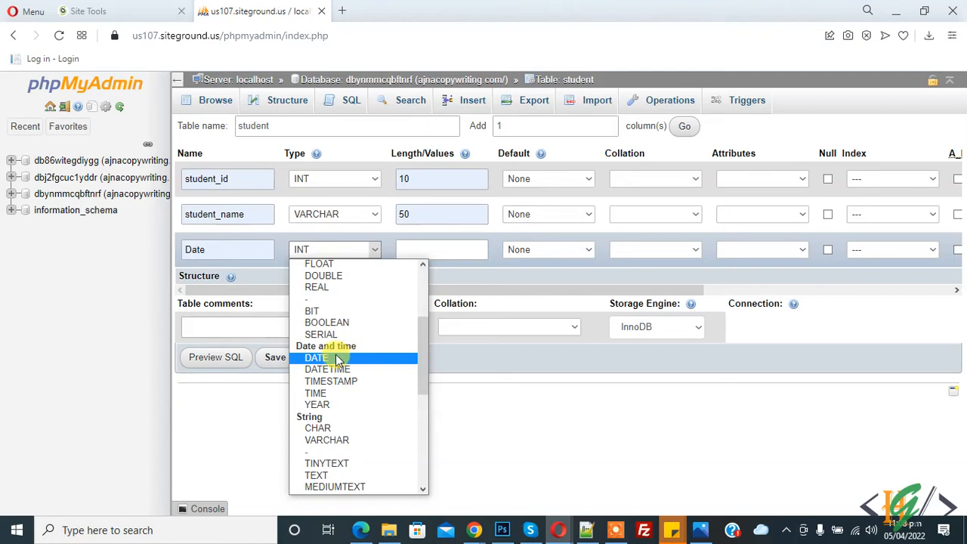
pyautogui.moveTo(331, 381)
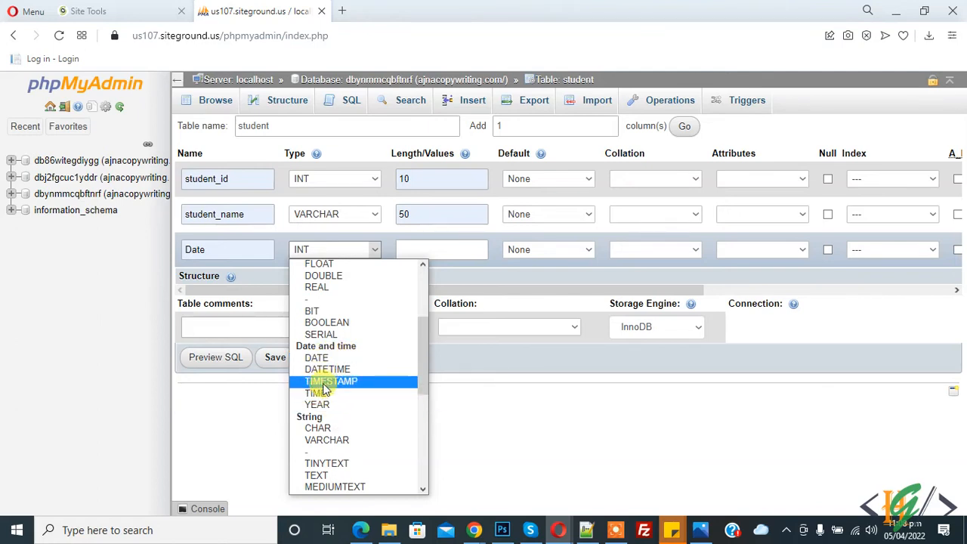
pyautogui.moveTo(328, 369)
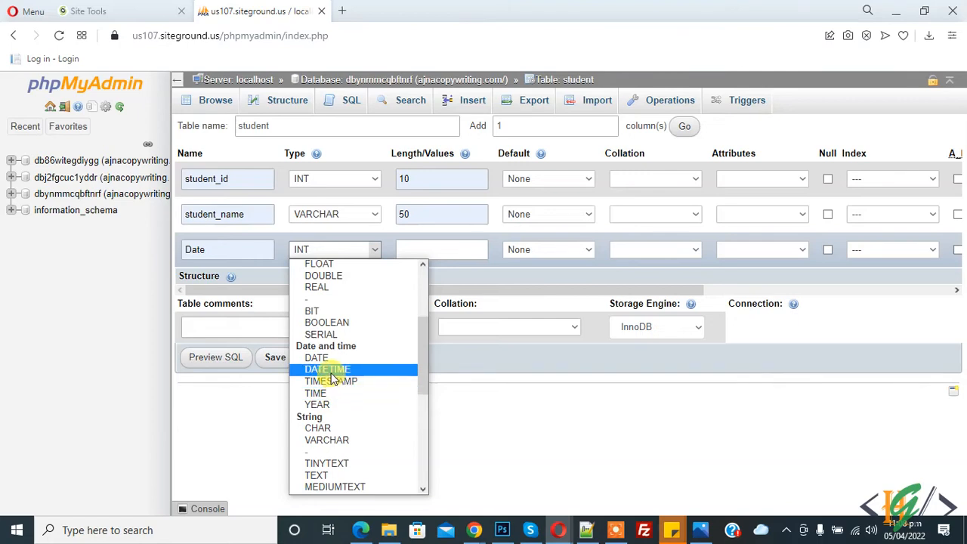
pyautogui.click(327, 369)
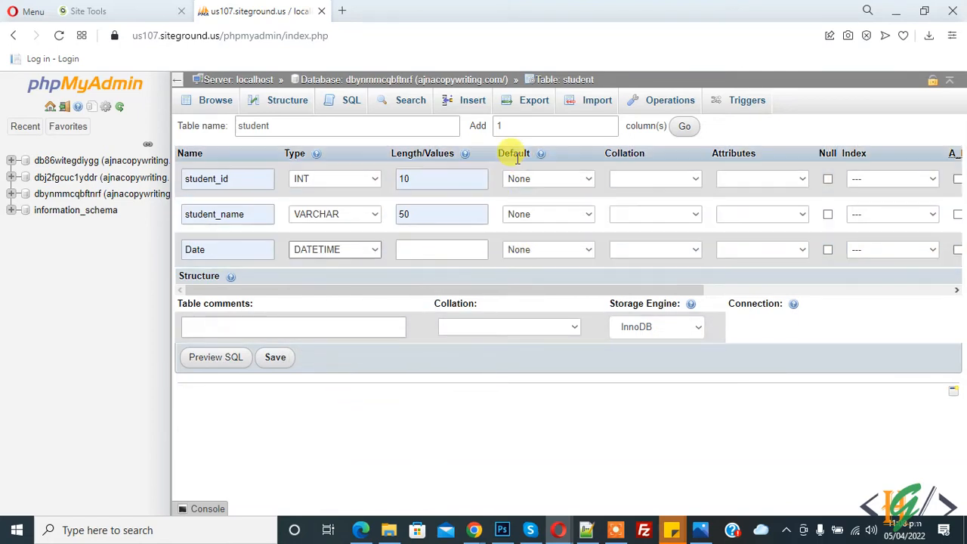
pyautogui.click(547, 249)
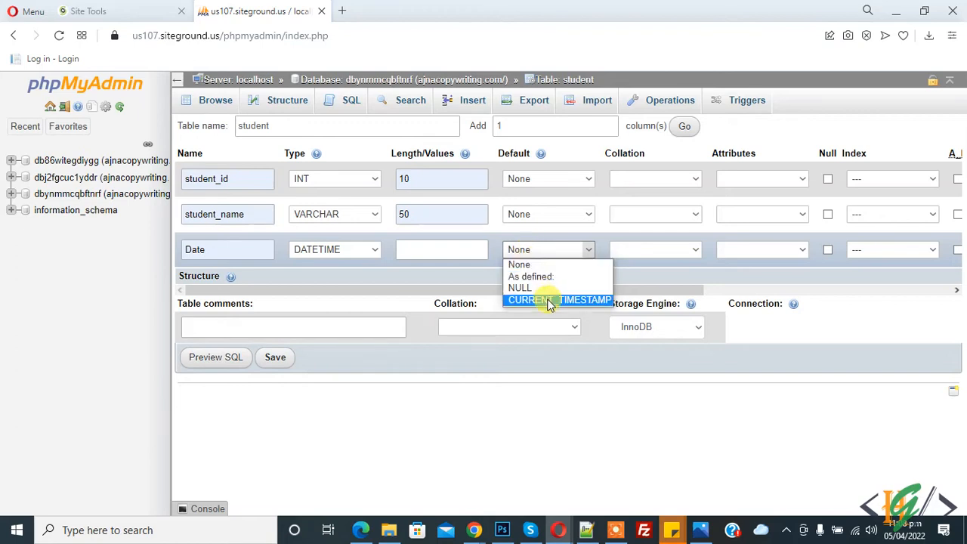
pyautogui.click(559, 299)
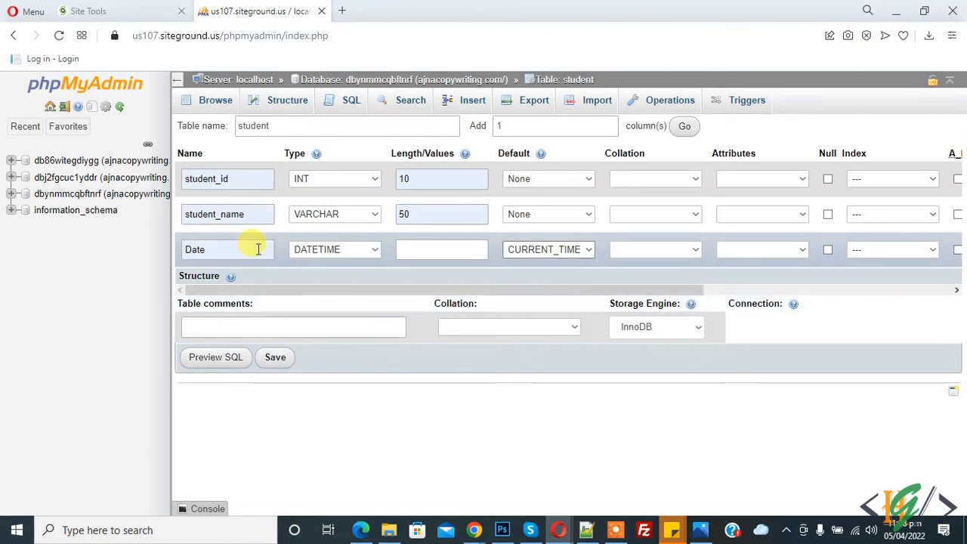
pyautogui.moveTo(325, 250)
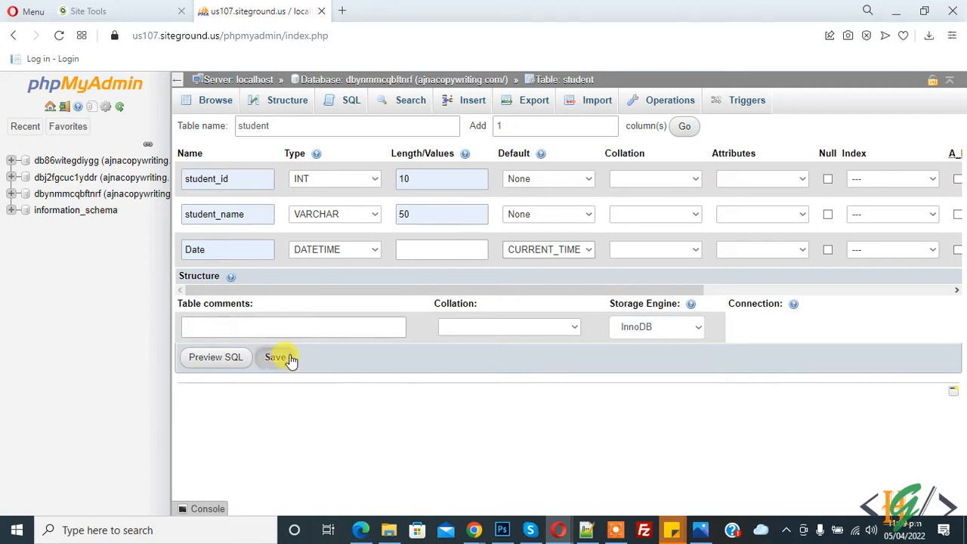
# - Save the new student table and view its structure
pyautogui.click(275, 356)
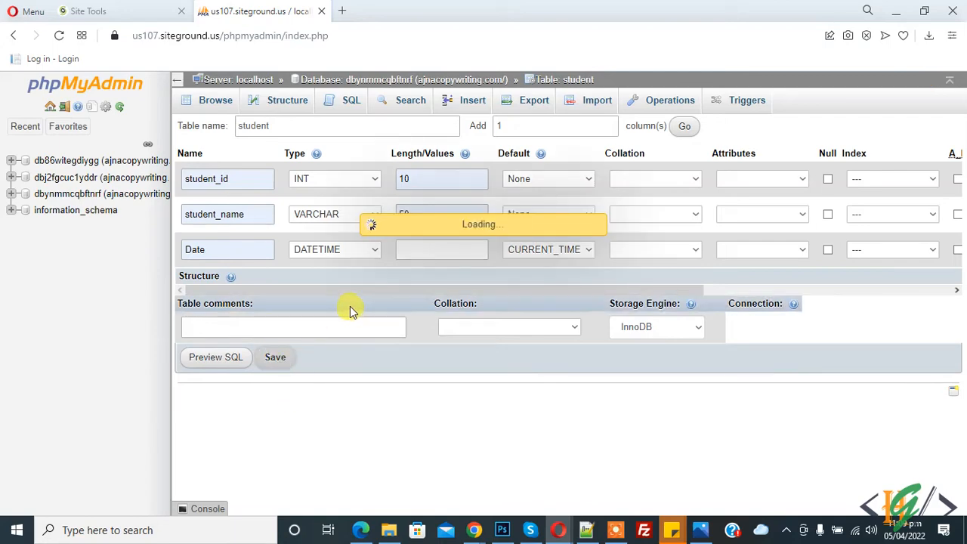
pyautogui.click(287, 100)
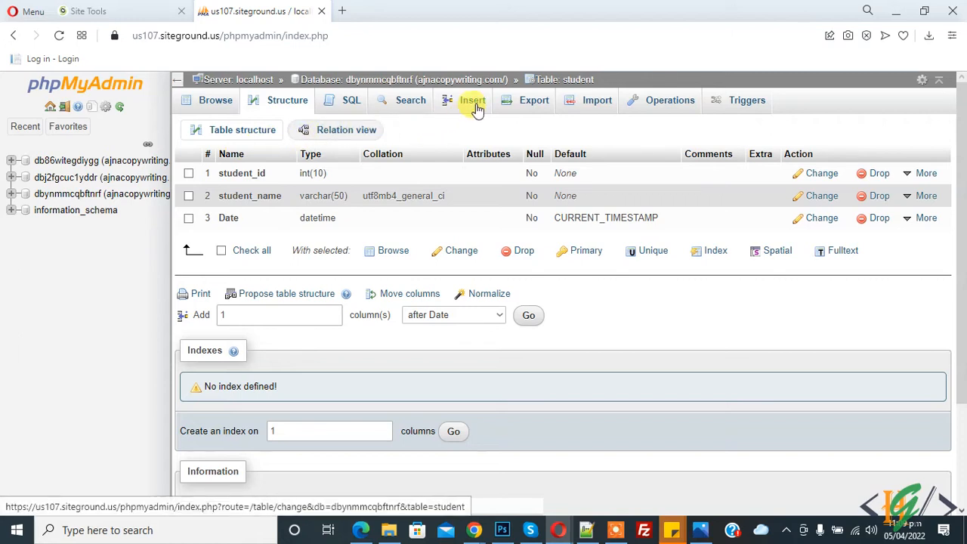
# - Insert a row with student_id 1 and student_name hassan, Date auto-filled
pyautogui.click(471, 99)
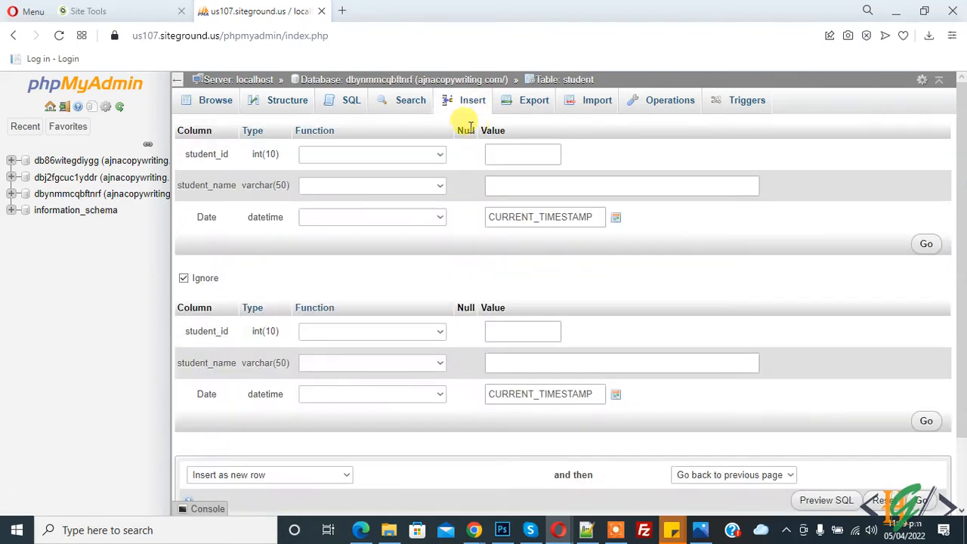
pyautogui.click(523, 154)
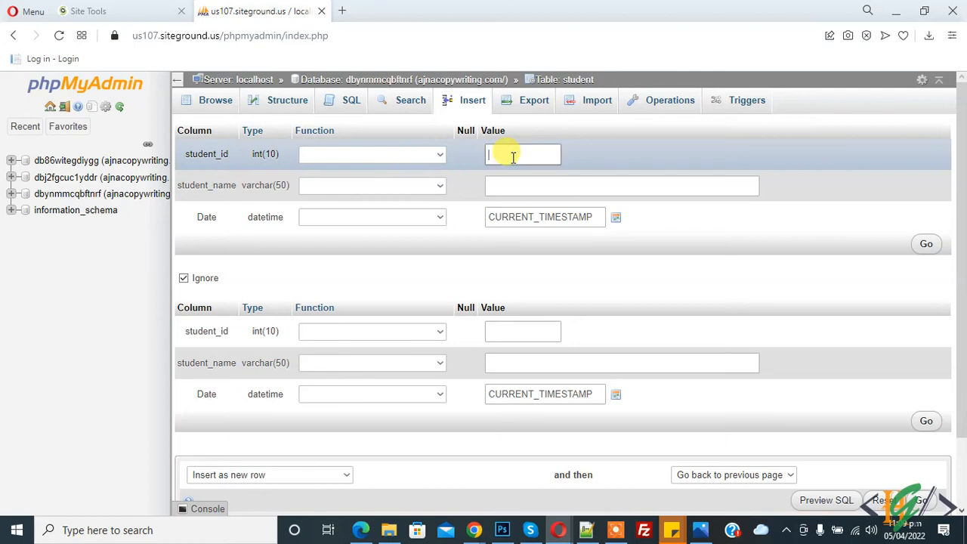
pyautogui.write('1')
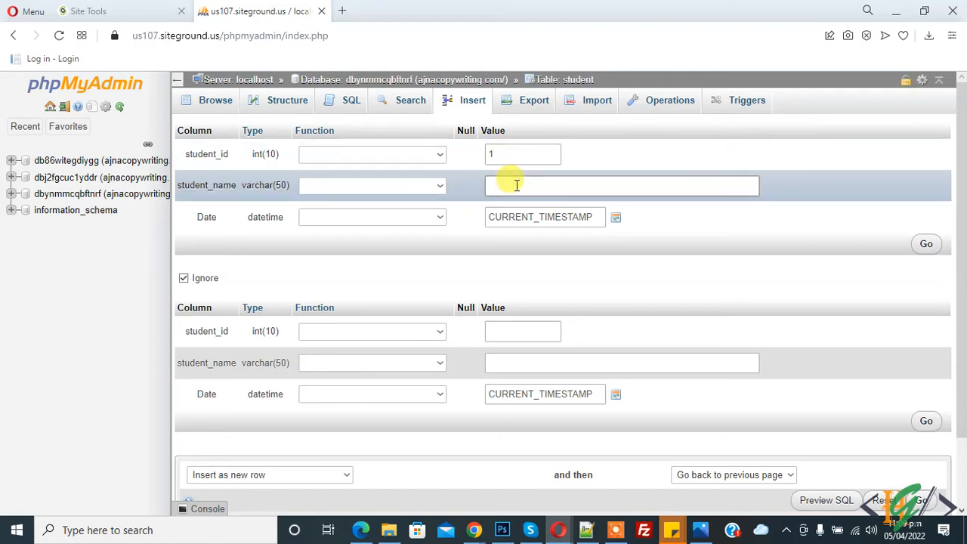
pyautogui.write('hassal')
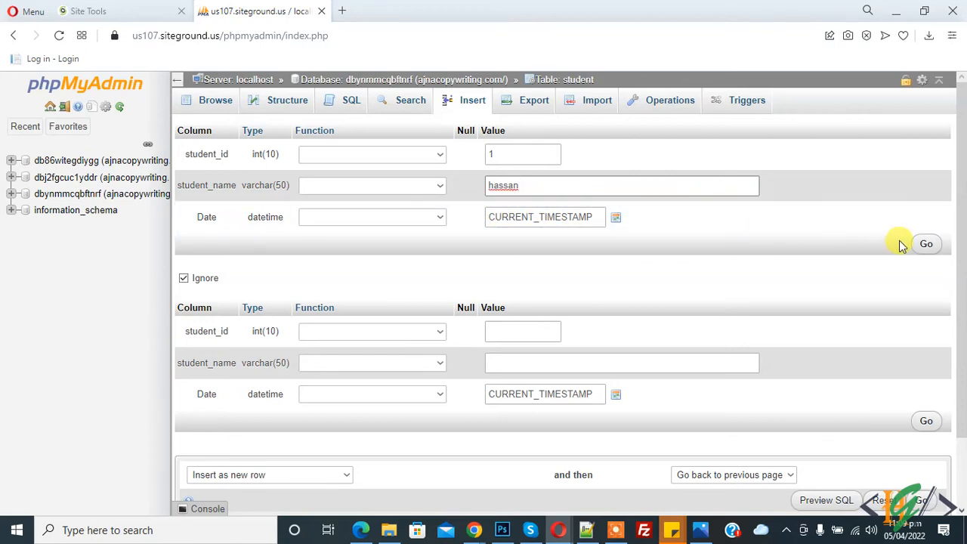
pyautogui.click(926, 243)
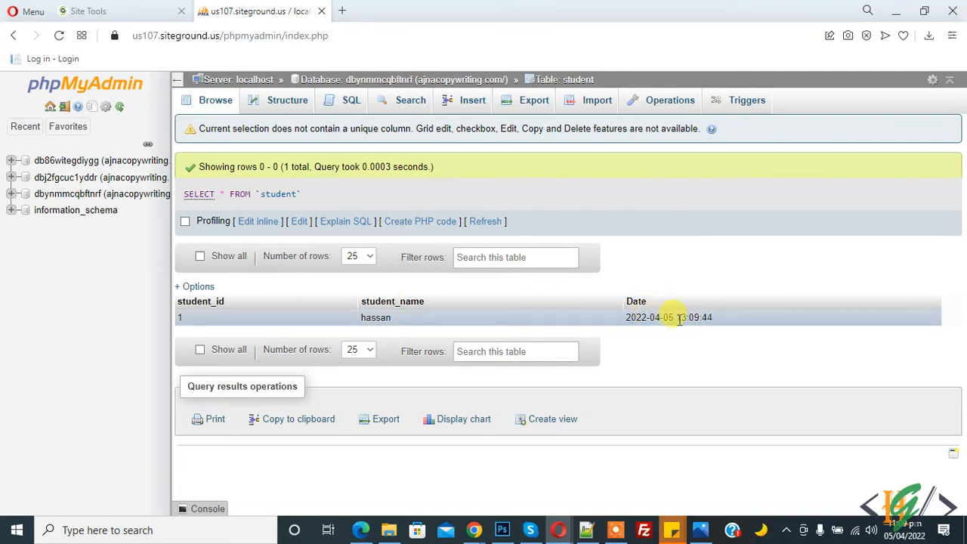
pyautogui.moveTo(679, 316)
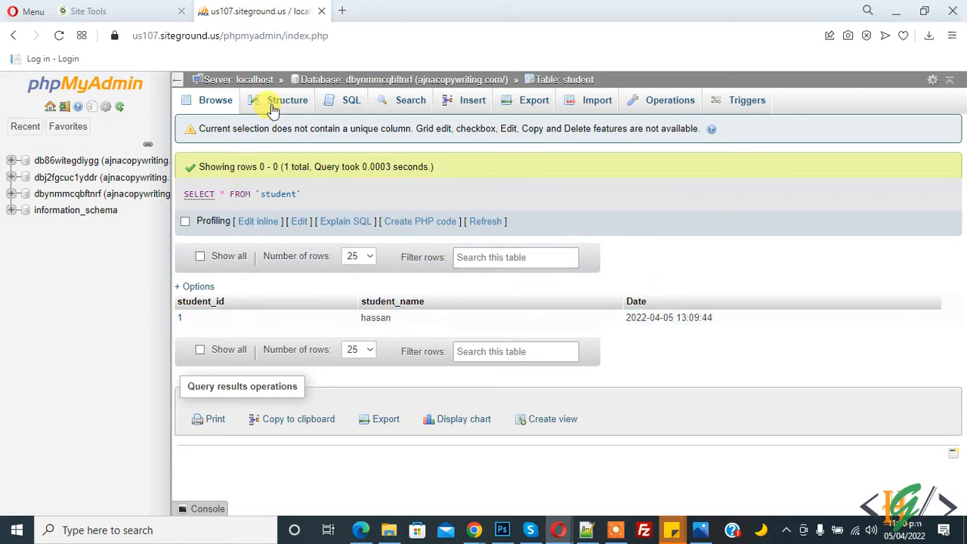
# - Change the Date column's type from DATETIME to YEAR and save it
pyautogui.click(287, 99)
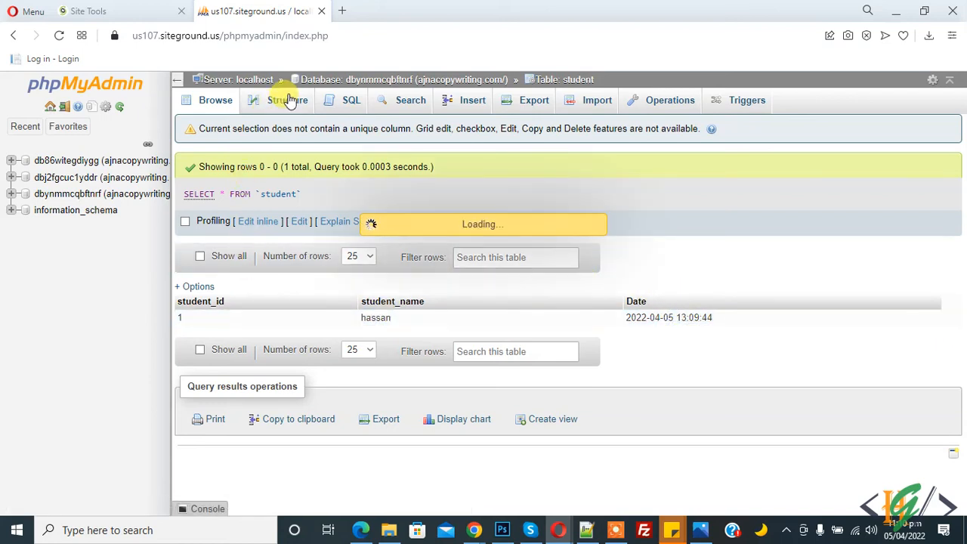
pyautogui.click(287, 100)
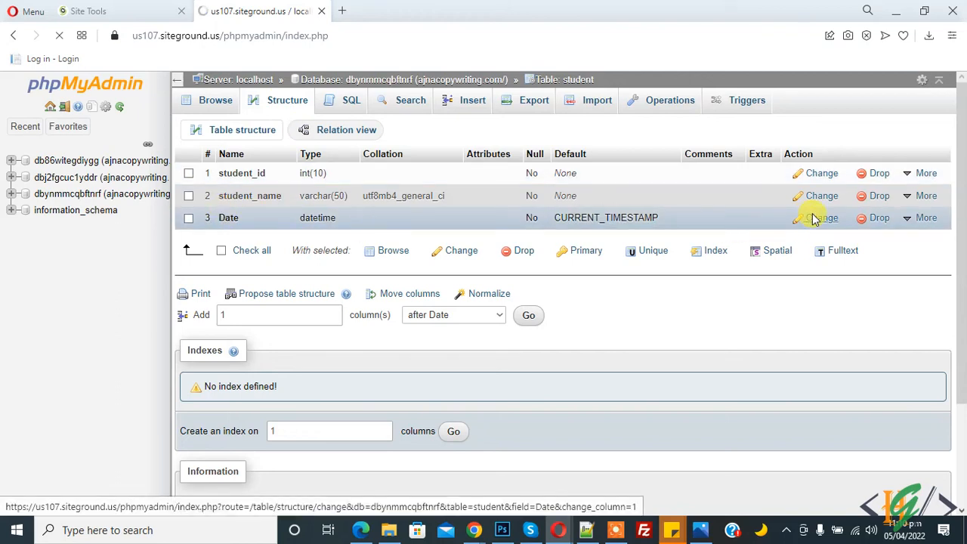
pyautogui.click(822, 218)
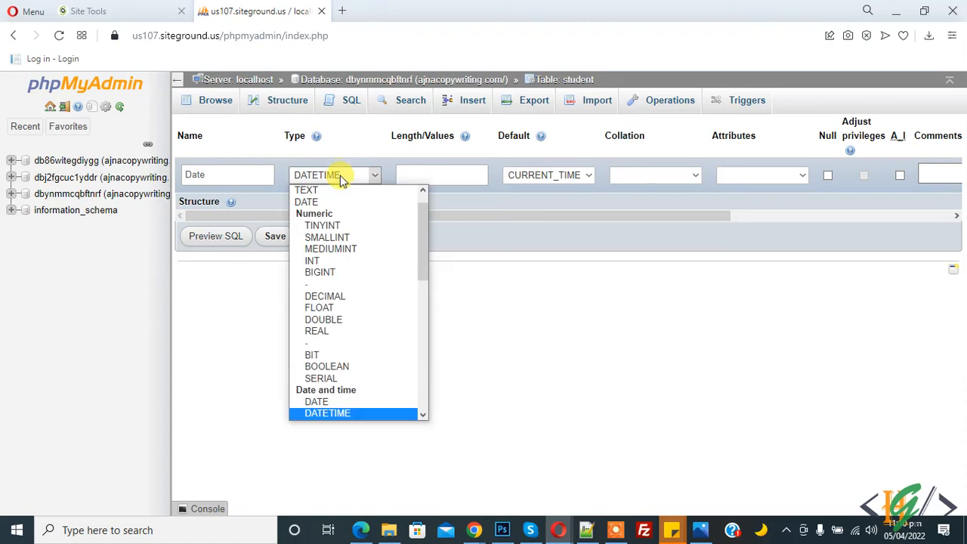
pyautogui.scroll(-3)
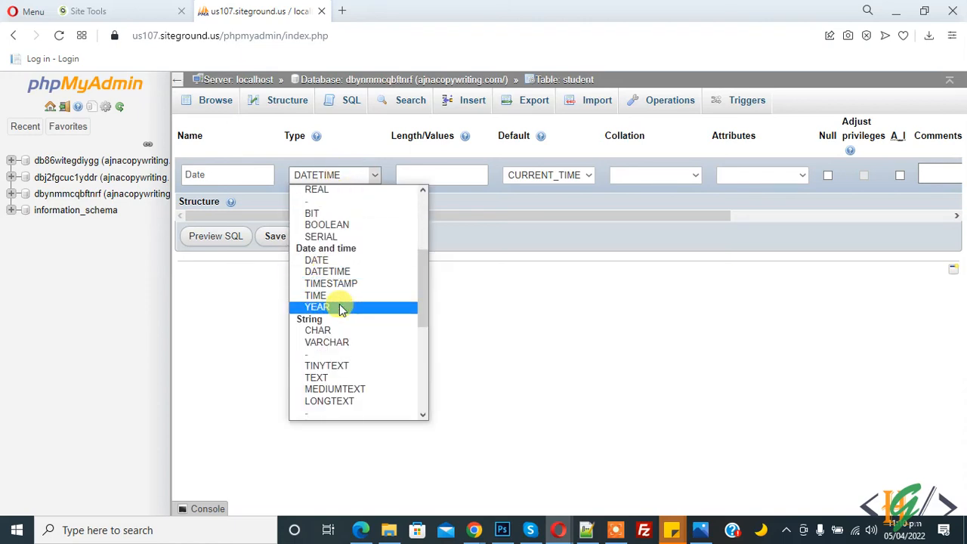
pyautogui.moveTo(325, 295)
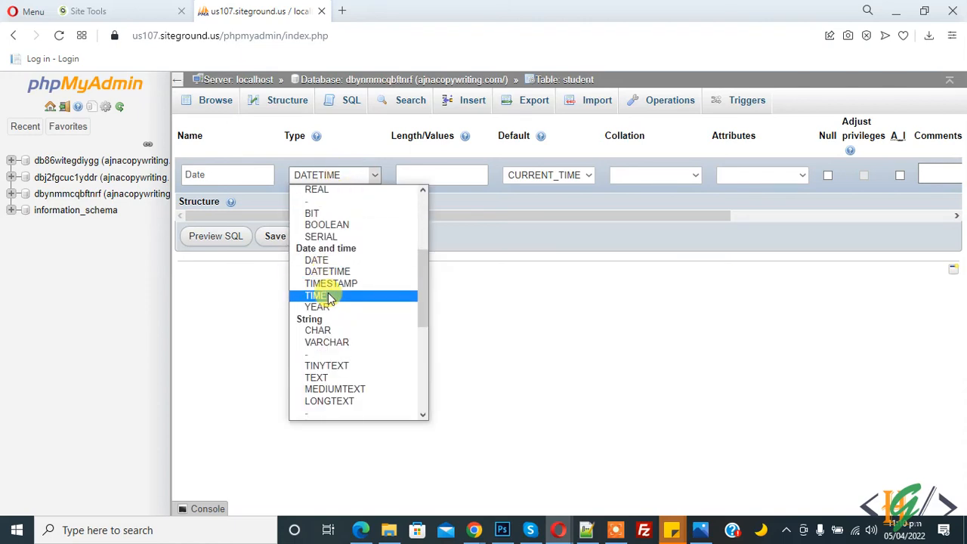
pyautogui.click(317, 306)
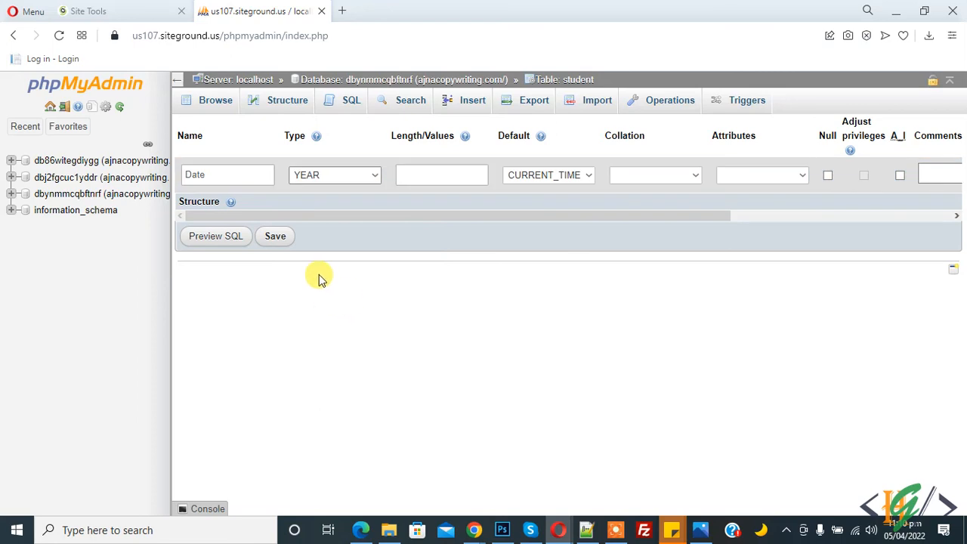
pyautogui.click(275, 235)
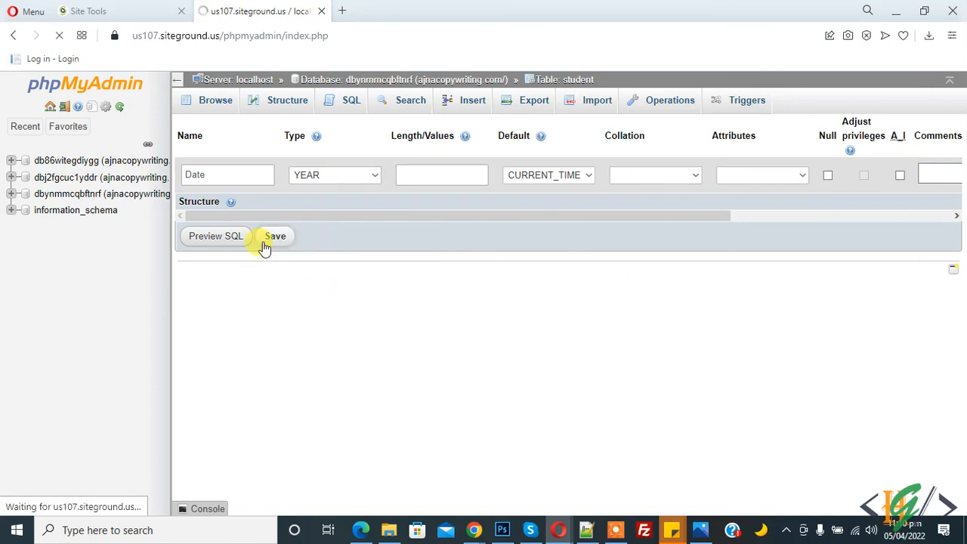
pyautogui.click(274, 235)
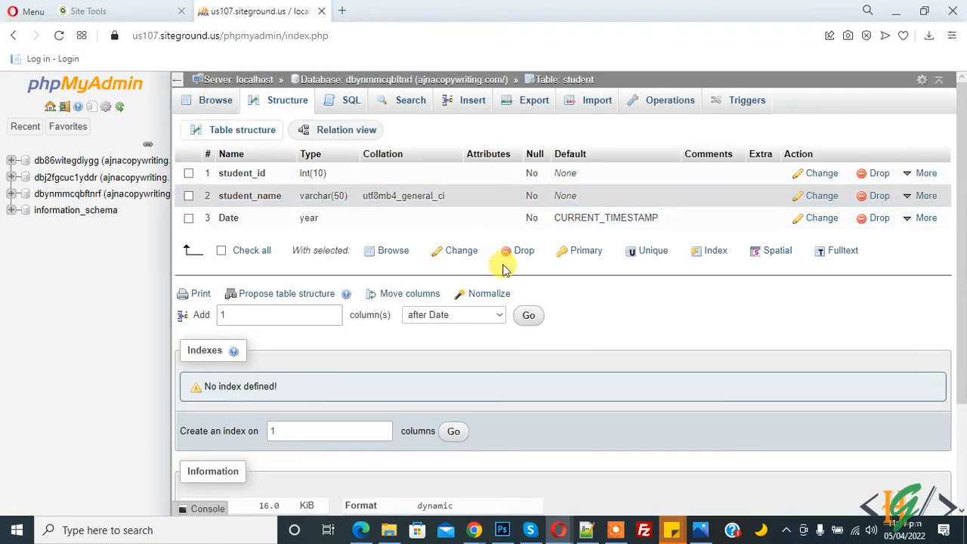
pyautogui.moveTo(505, 264)
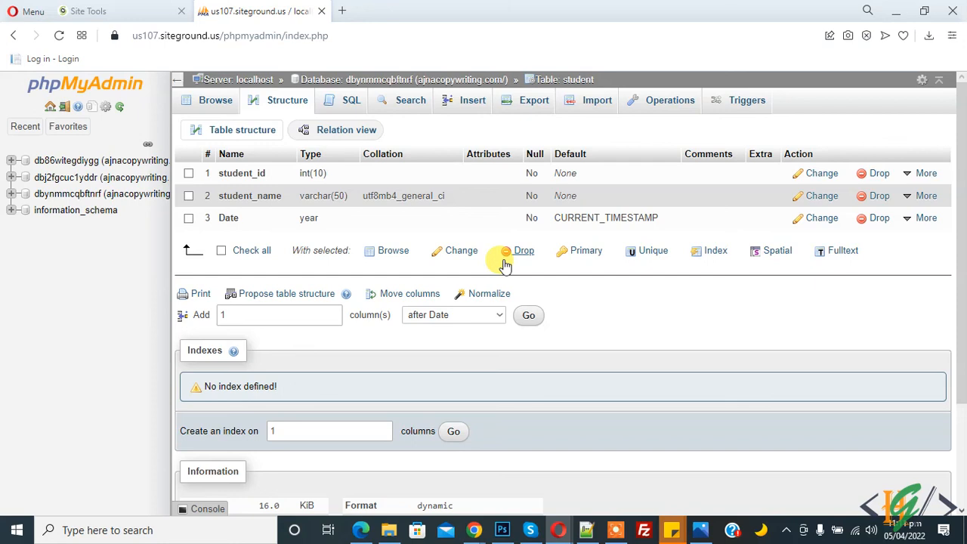
pyautogui.moveTo(505, 260)
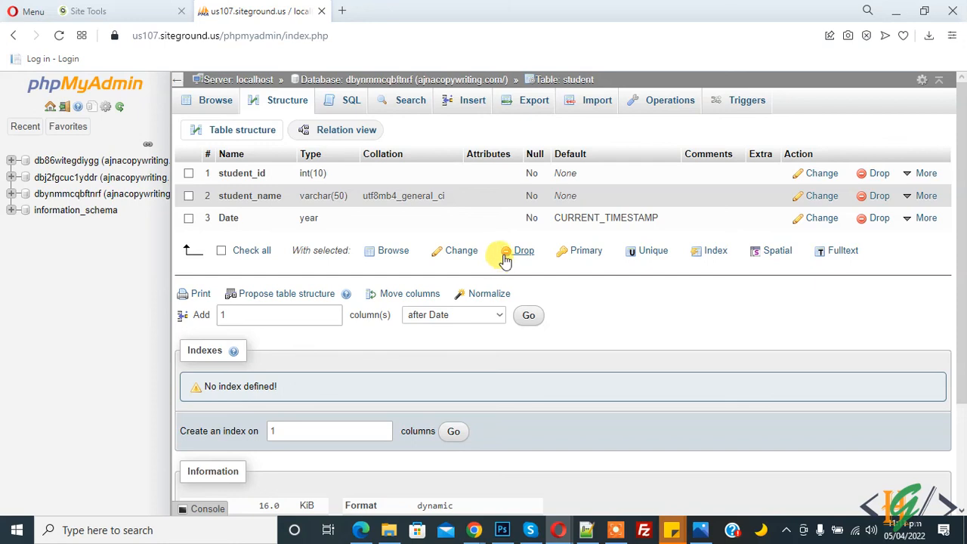
pyautogui.moveTo(520, 309)
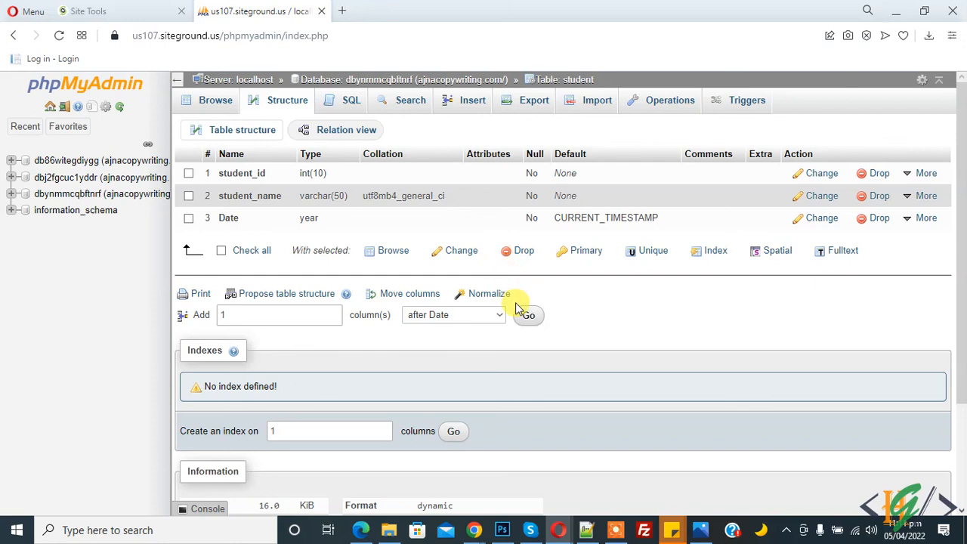
pyautogui.moveTo(596, 341)
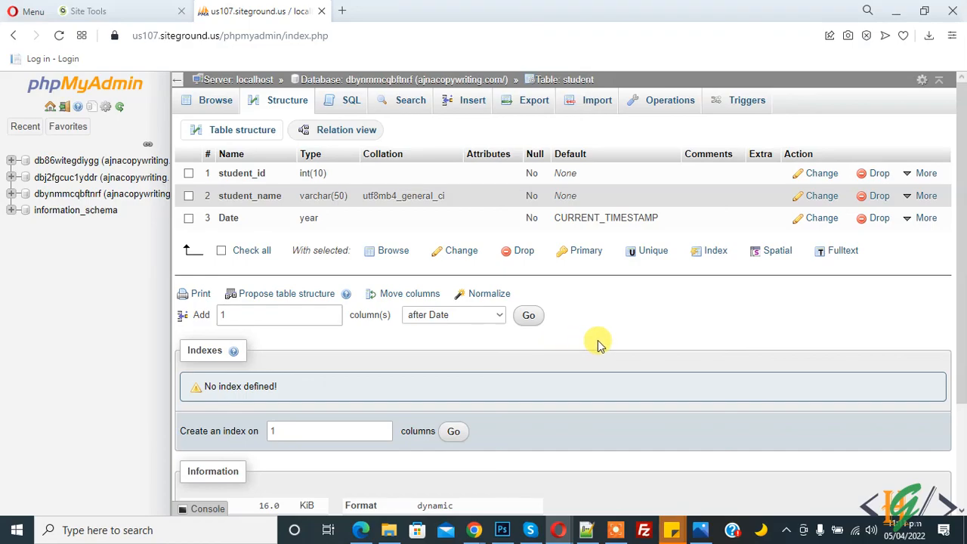